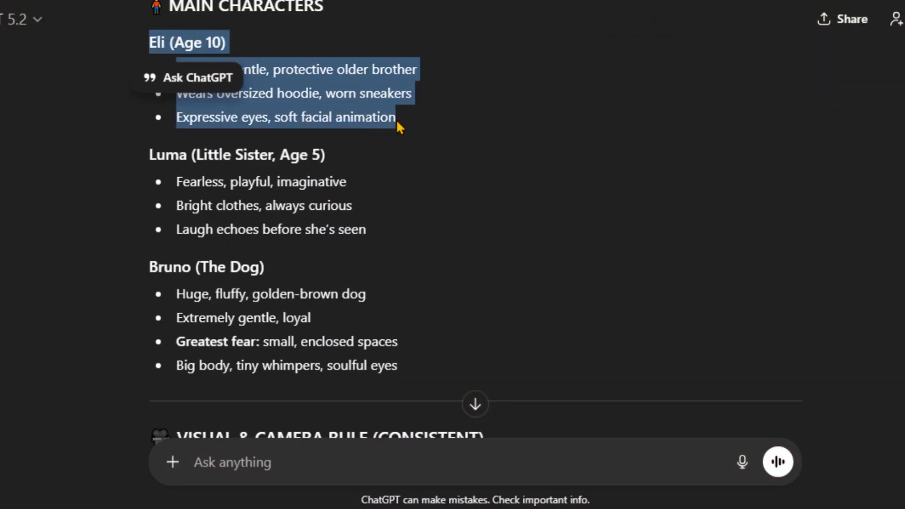
Send the adventurous story-ideas prompt and select the 'Big Dog, Small Door' concept in the reply
{"action": "scroll", "scroll_direction": "down", "scroll_amount": 3}
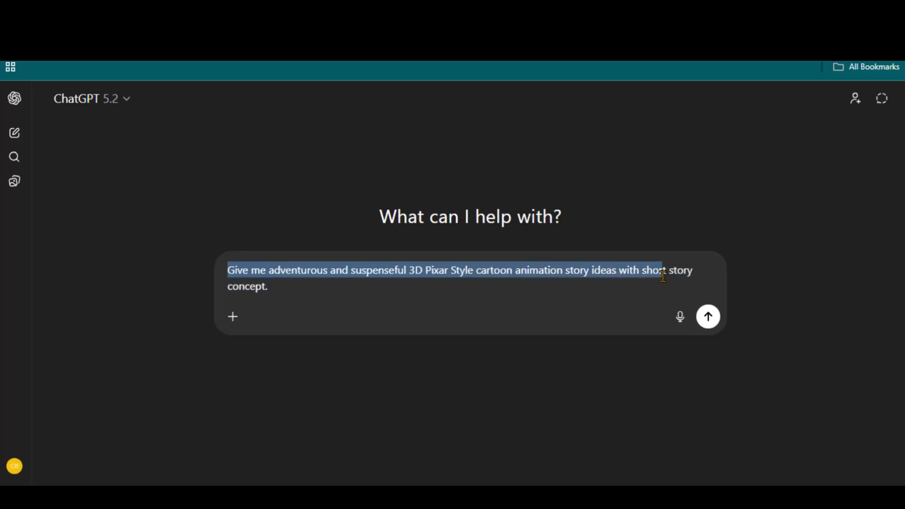
{"action": "left_click", "coordinate": [270, 287]}
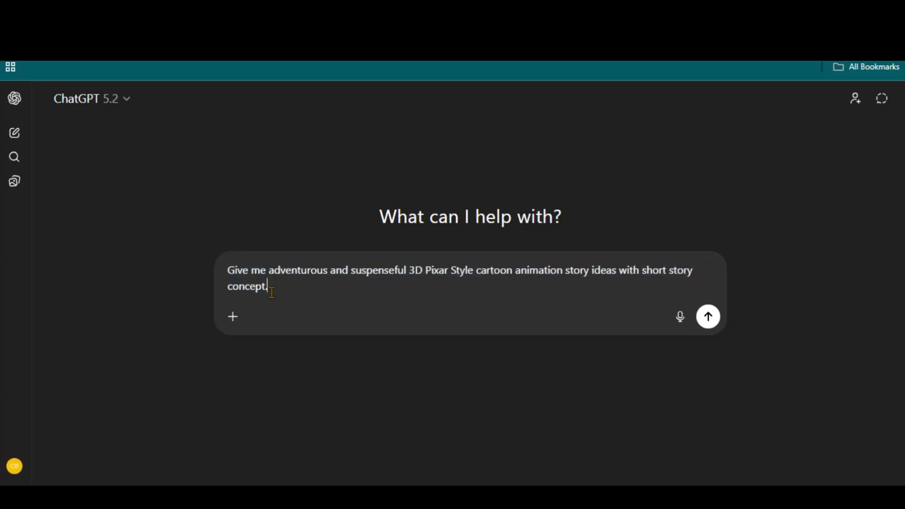
{"action": "mouse_move", "coordinate": [758, 320]}
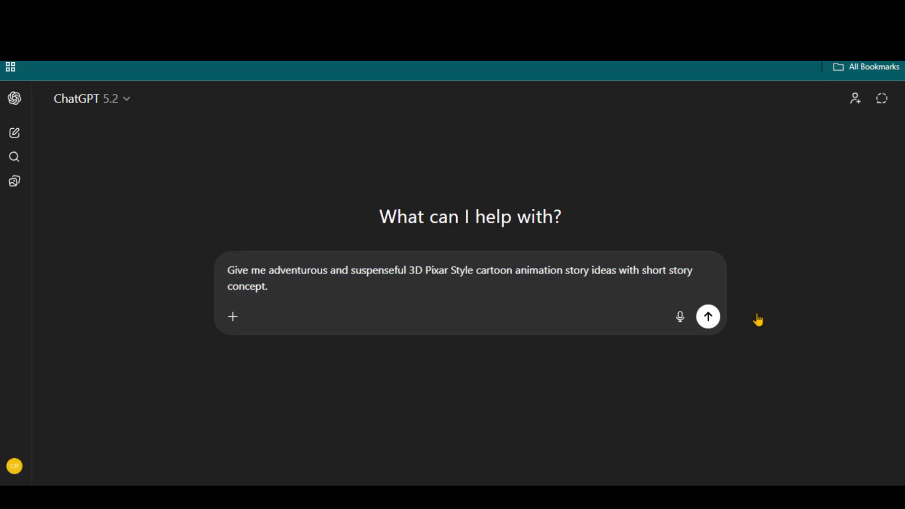
{"action": "left_click", "coordinate": [708, 316]}
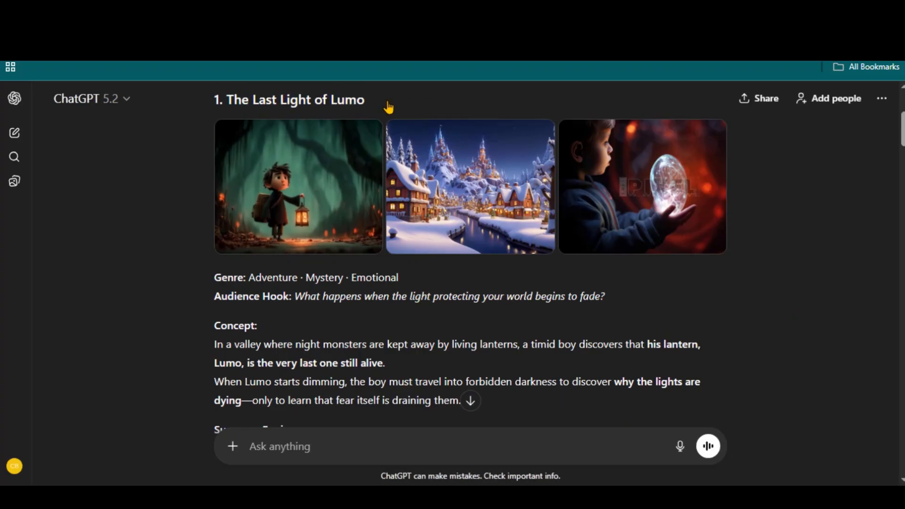
{"action": "scroll", "scroll_direction": "down", "scroll_amount": 3}
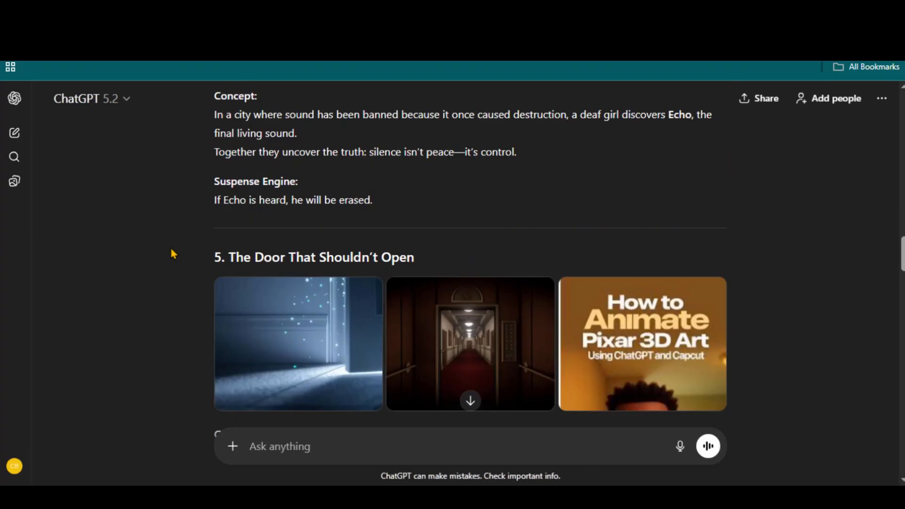
{"action": "scroll", "scroll_direction": "down", "scroll_amount": 3}
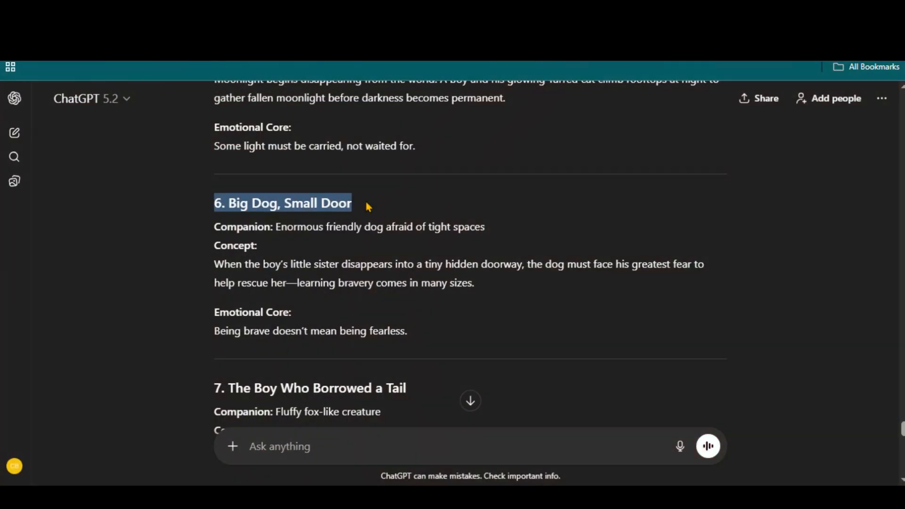
{"action": "left_click_drag", "start_coordinate": [214, 264], "coordinate": [583, 265]}
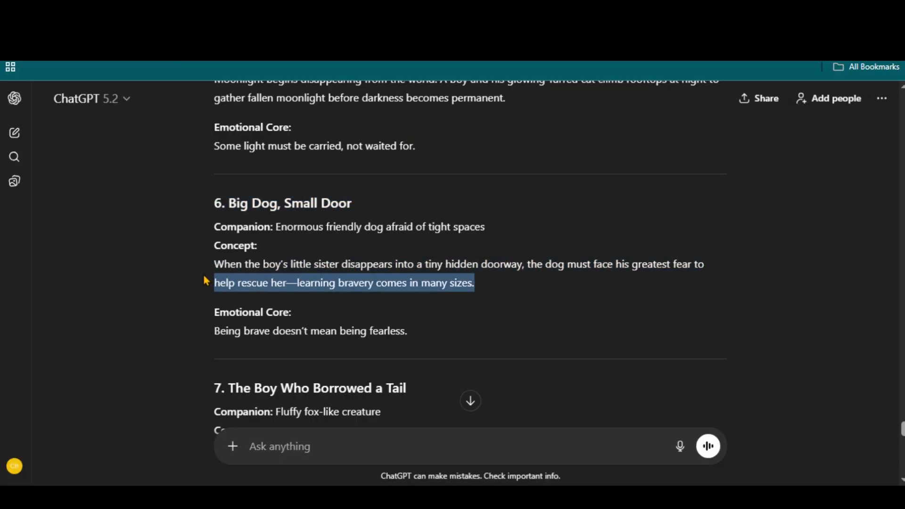
Request a 15-scene 3D animated short film package built on the pasted little-sister-and-dog concept
{"action": "type", "text": "Generate a complete creative package for a 15-scene 3D Animated Short Film (Style: High-quality Disney/Pixar 3D Render)."}
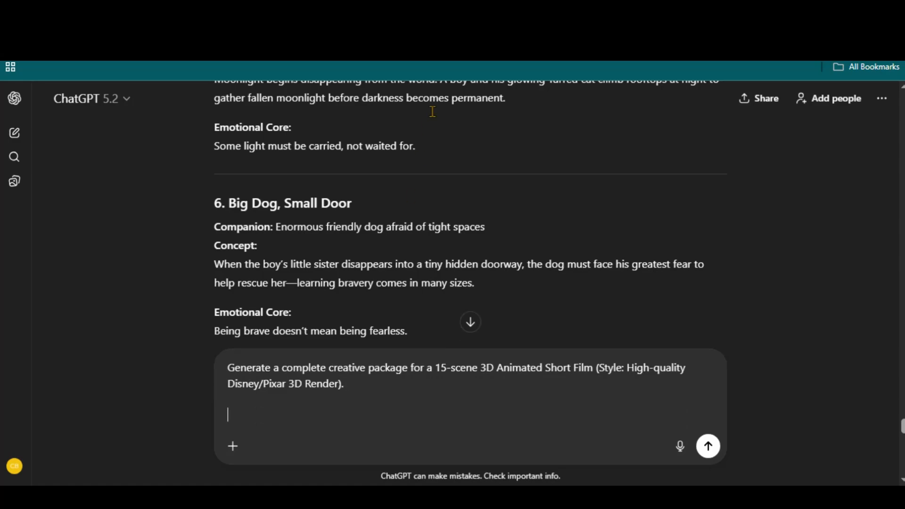
{"action": "mouse_move", "coordinate": [485, 295]}
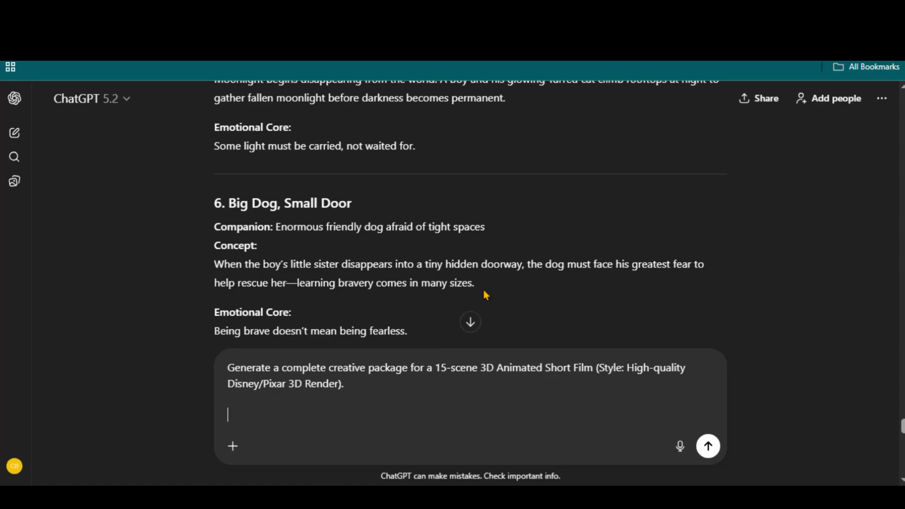
{"action": "right_click", "coordinate": [456, 272]}
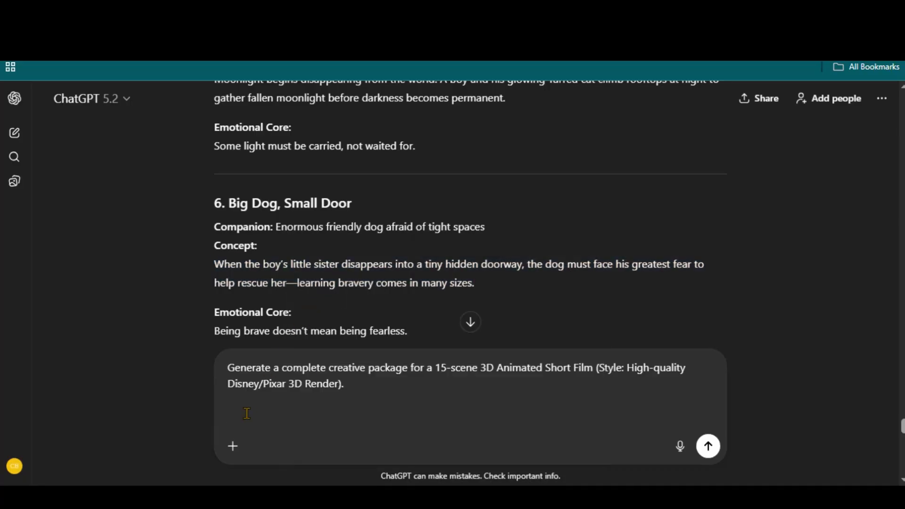
{"action": "type", "text": "When the boy's little sister disappears into a tiny hidden doorway, the dog must face his greatest fear to help rescue her—learning bravery comes in many sizes."}
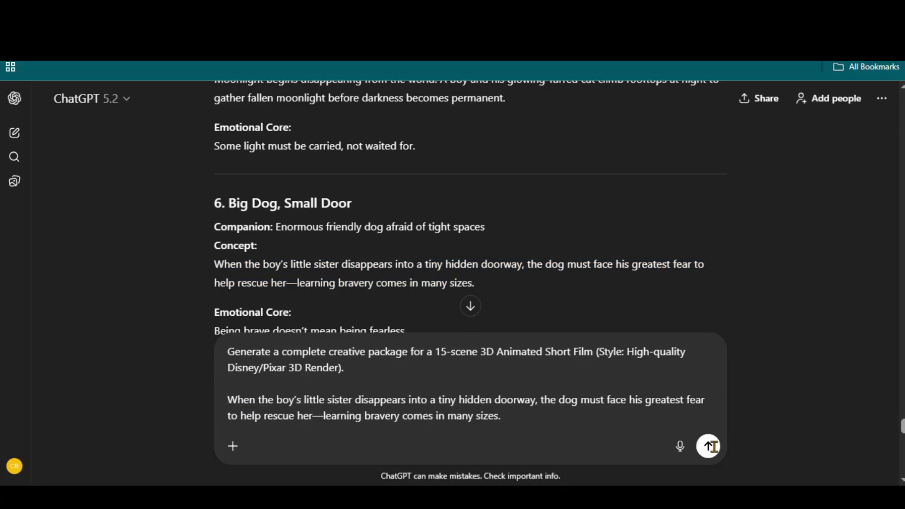
{"action": "left_click", "coordinate": [708, 445]}
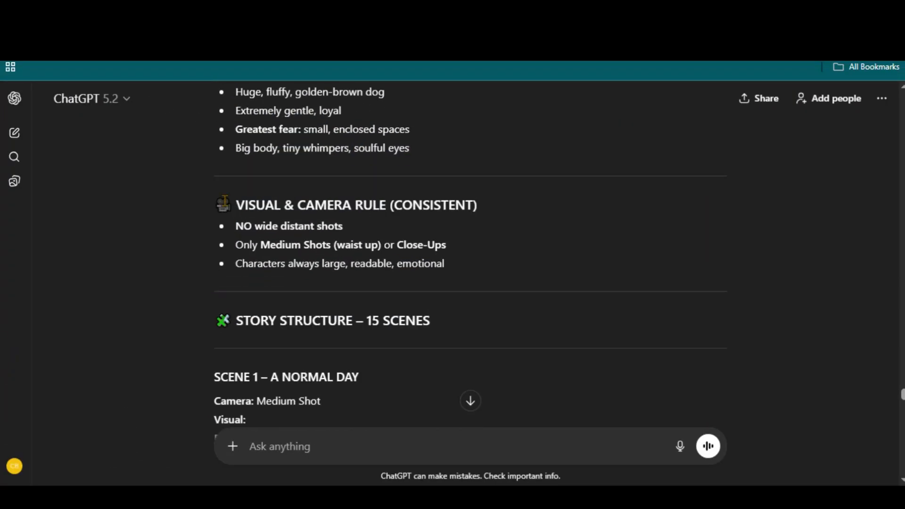
{"action": "scroll", "scroll_direction": "down", "scroll_amount": 3}
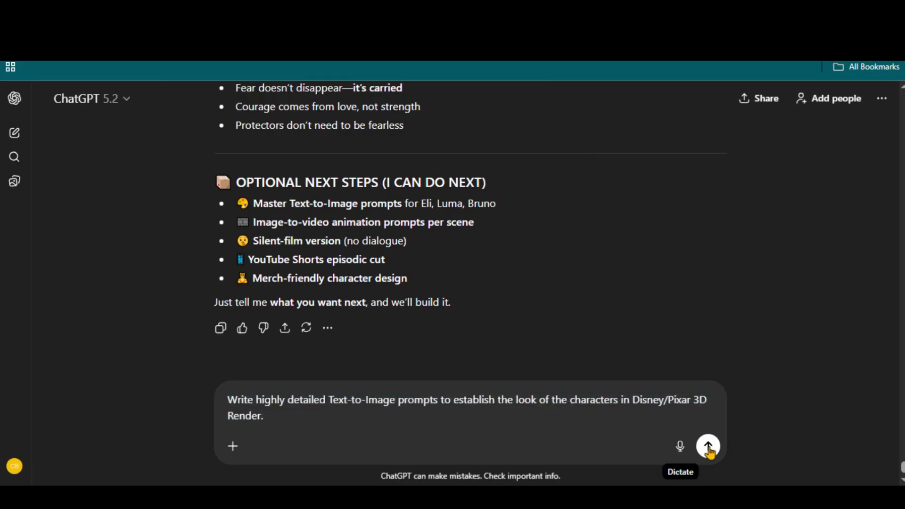
Send the character prompt request and review the Eli, Luma and Bruno image prompts
{"action": "left_click", "coordinate": [707, 446]}
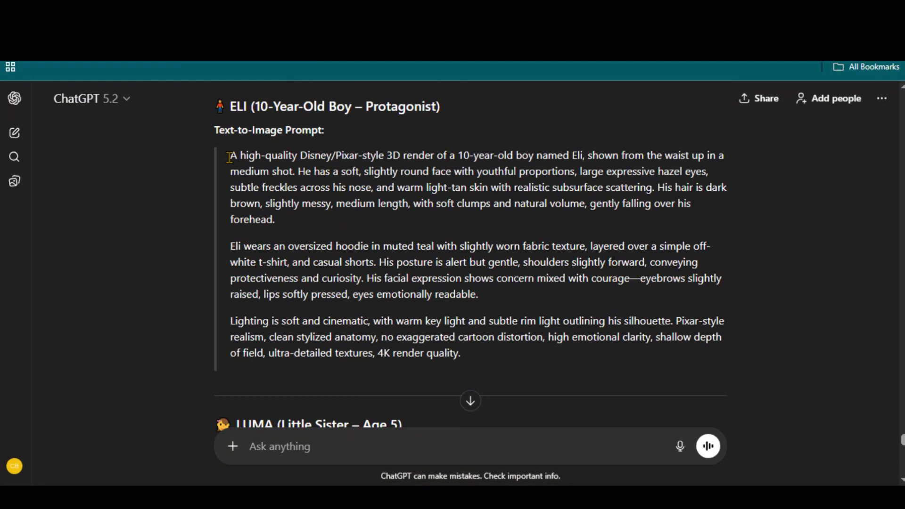
{"action": "scroll", "scroll_direction": "down", "scroll_amount": 3}
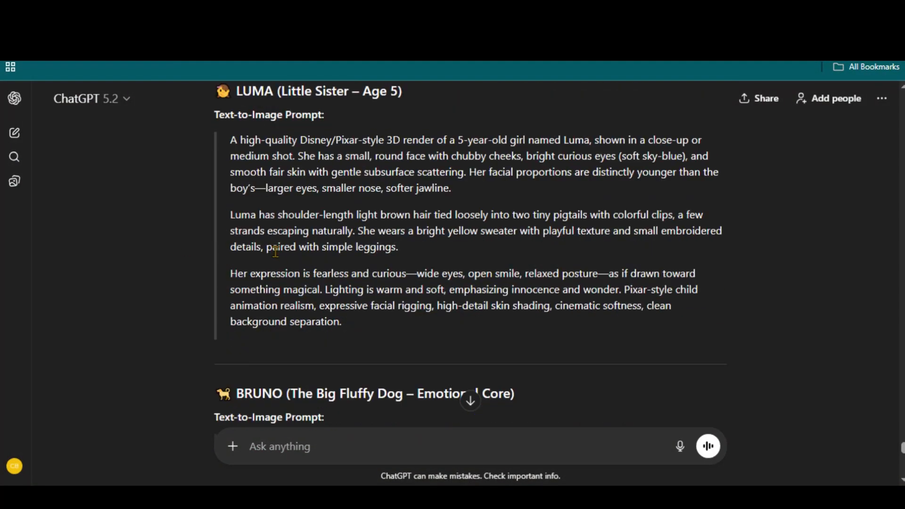
{"action": "scroll", "scroll_direction": "down", "scroll_amount": 3}
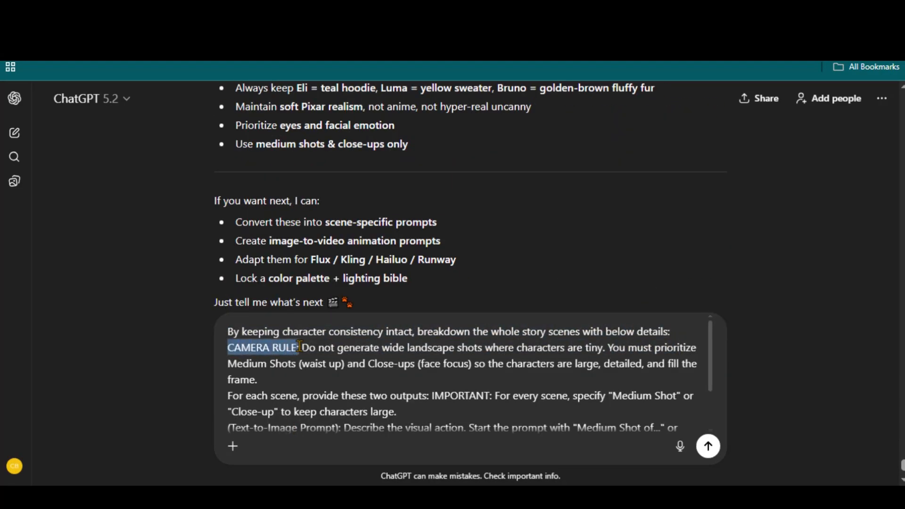
Send the scene-breakdown request and review per-scene camera, image and video prompts
{"action": "scroll", "scroll_direction": "down", "scroll_amount": 3}
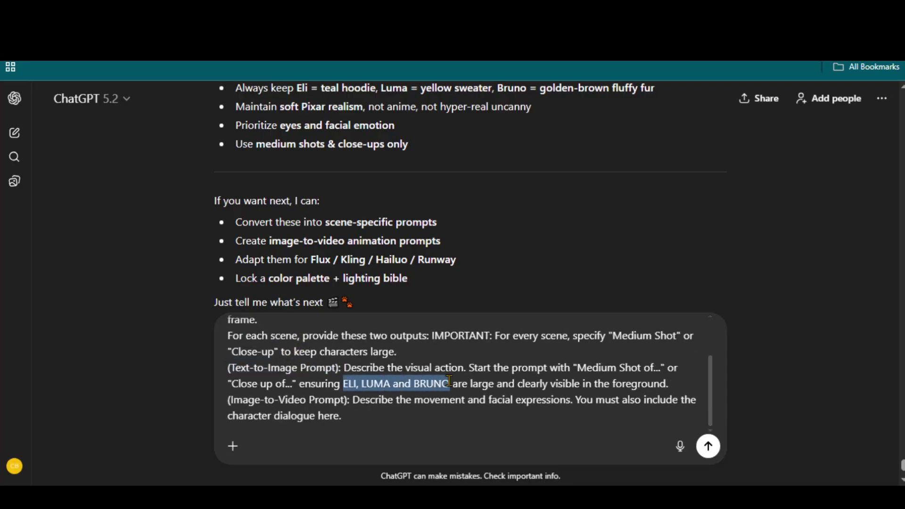
{"action": "left_click", "coordinate": [351, 399]}
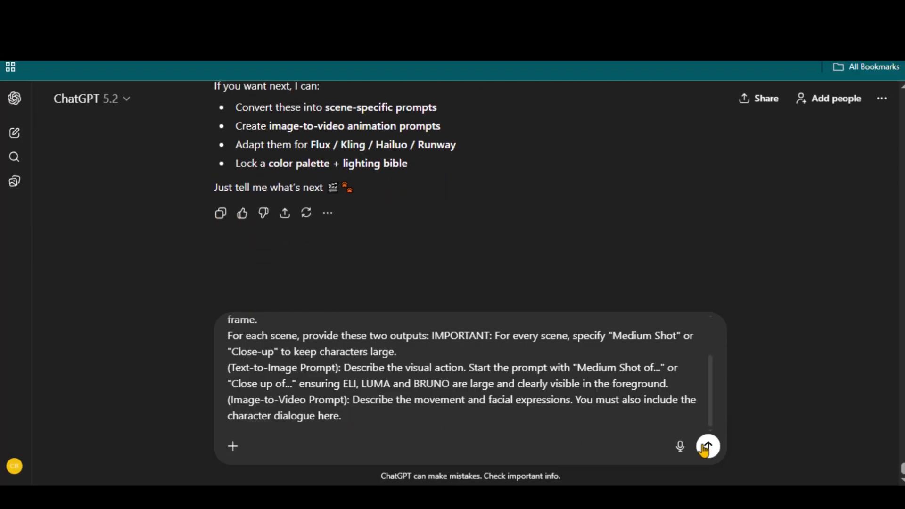
{"action": "left_click", "coordinate": [708, 445]}
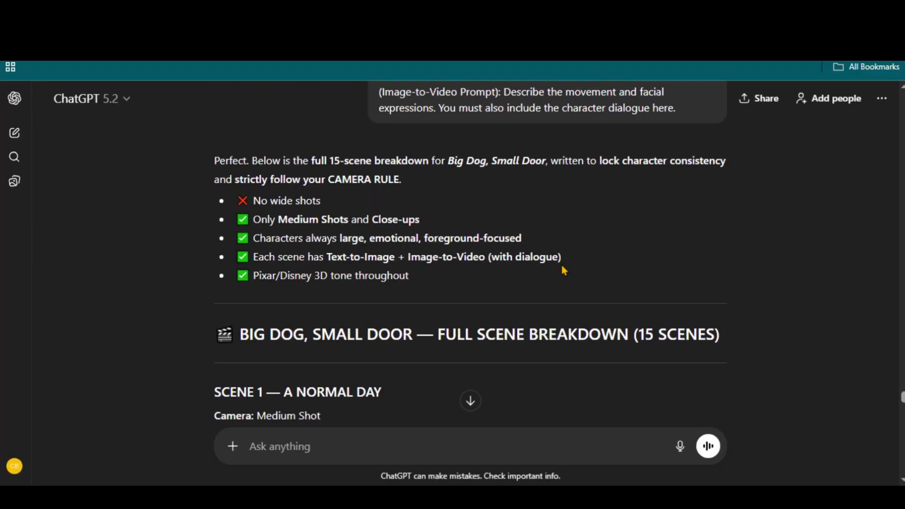
{"action": "scroll", "scroll_direction": "down", "scroll_amount": 3}
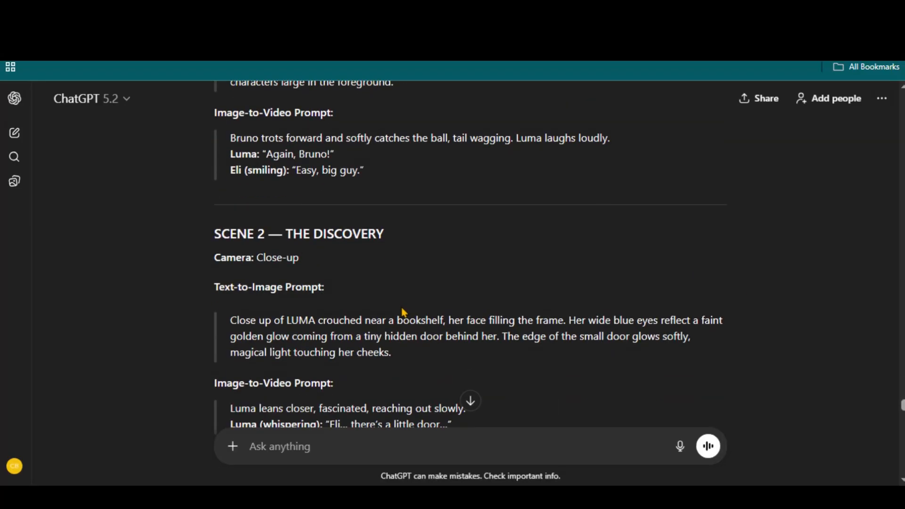
{"action": "scroll", "scroll_direction": "down", "scroll_amount": 3}
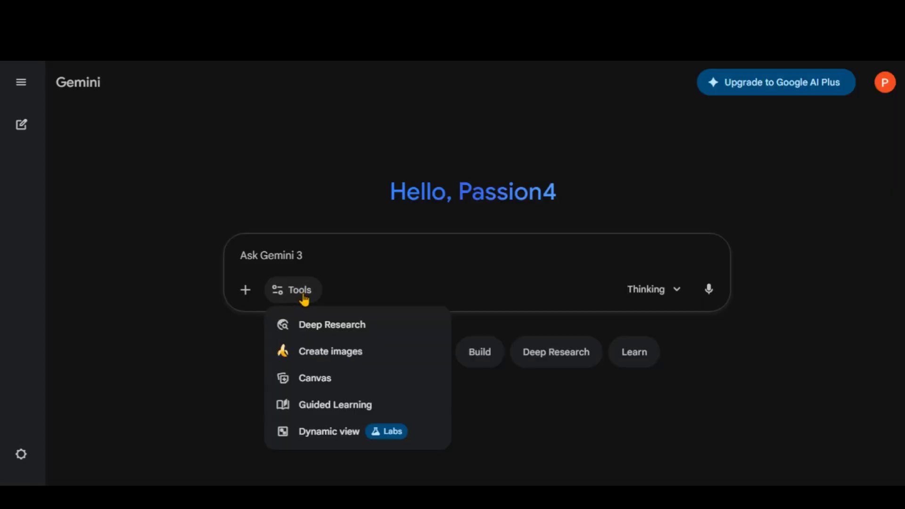
Submit Eli's teal-hoodie character prompt to Gemini's image mode
{"action": "left_click", "coordinate": [330, 351]}
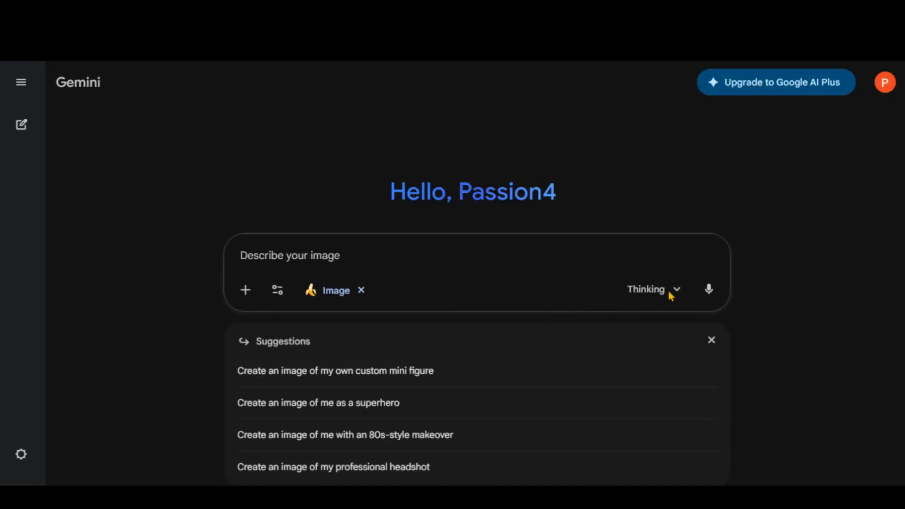
{"action": "left_click", "coordinate": [653, 289]}
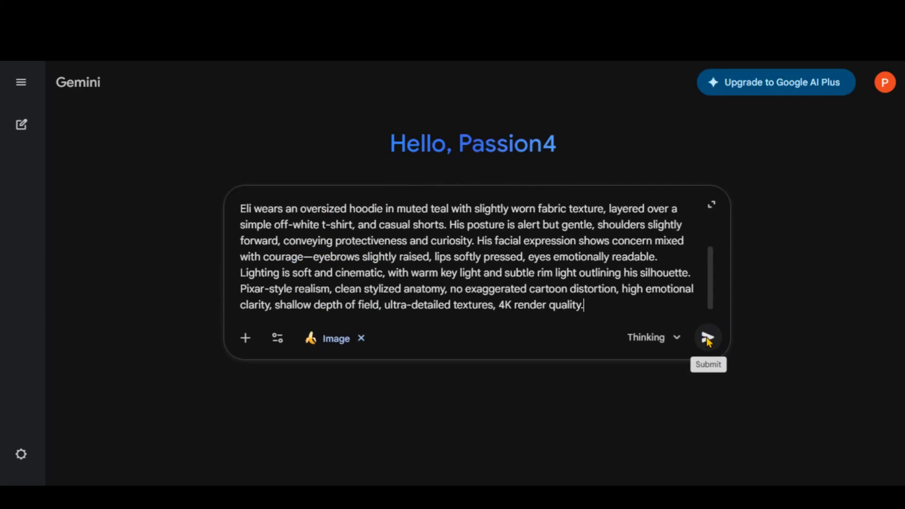
{"action": "left_click", "coordinate": [707, 337]}
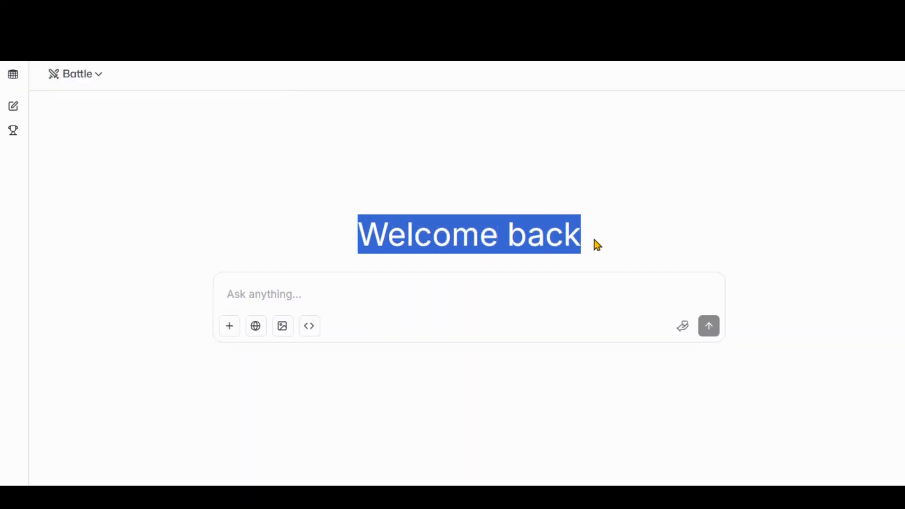
Switch LMArena to Direct Chat with Image mode and the nano-banana-pro model
{"action": "left_click", "coordinate": [75, 74]}
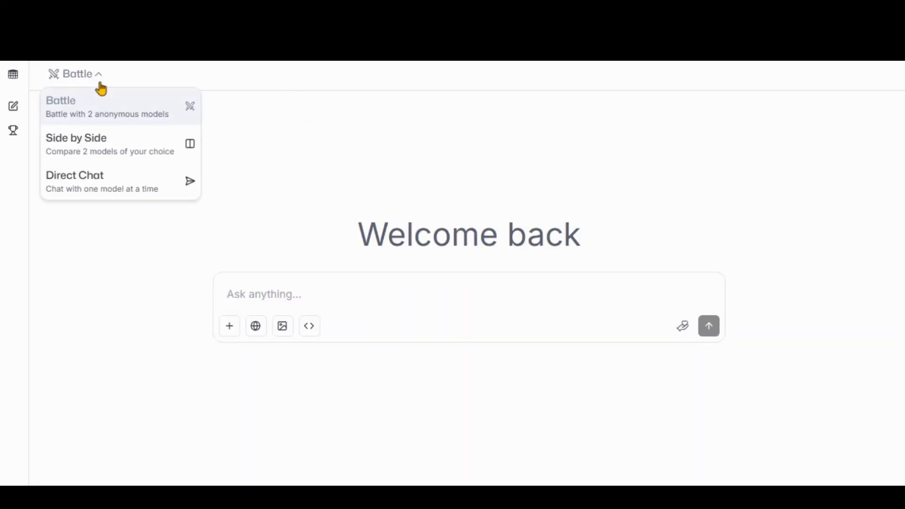
{"action": "left_click", "coordinate": [75, 179]}
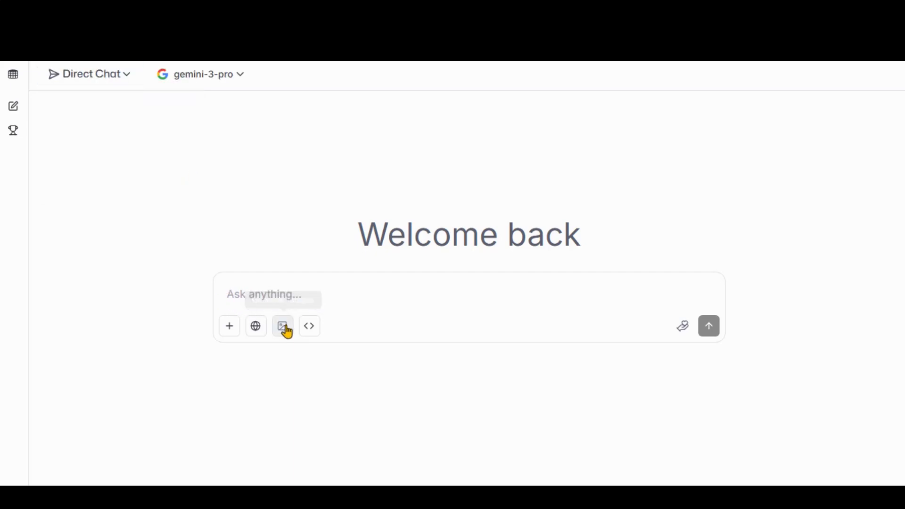
{"action": "left_click", "coordinate": [282, 326]}
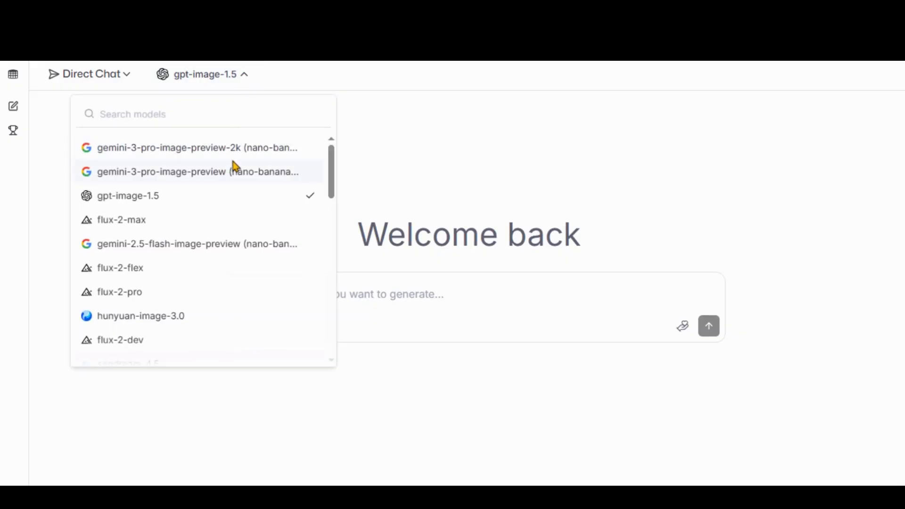
{"action": "left_click", "coordinate": [198, 172]}
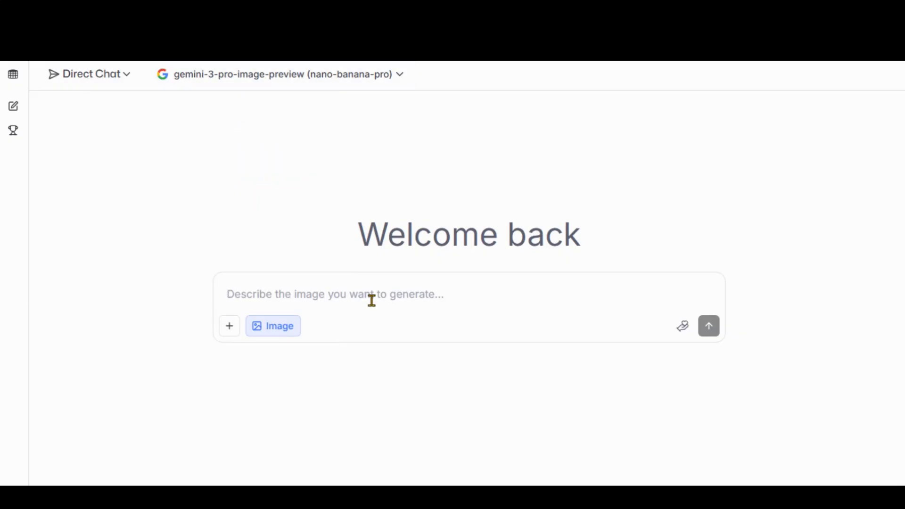
{"action": "left_click", "coordinate": [709, 326]}
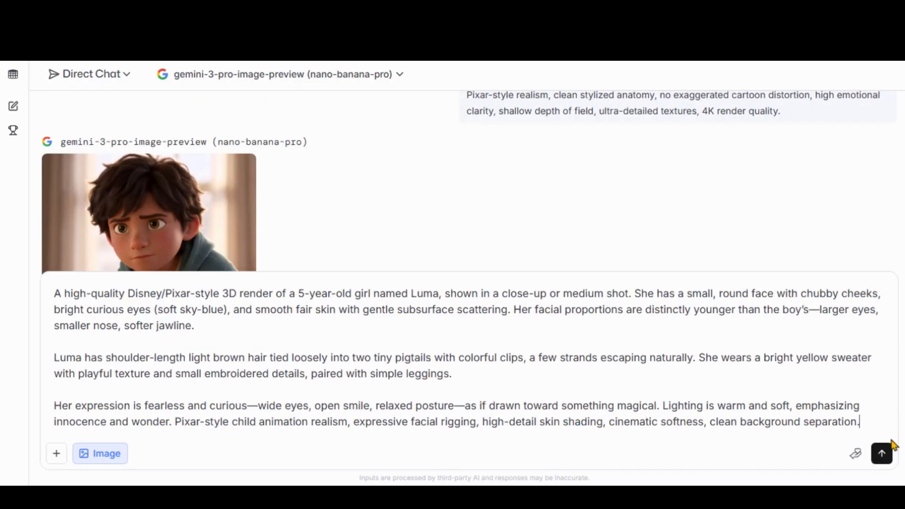
Generate Luma's pigtails-and-yellow-sweater portrait with a 16:9 aspect ratio
{"action": "type", "text": "16:9 aspect ratio"}
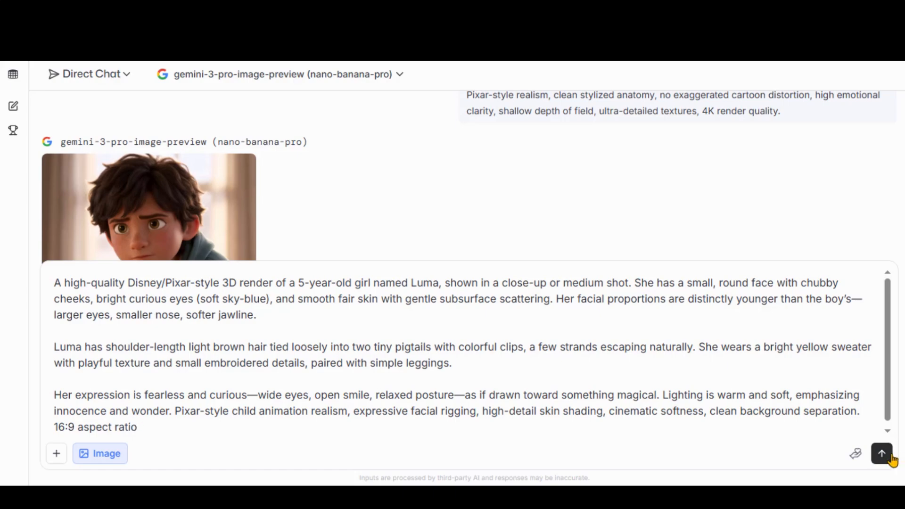
{"action": "left_click", "coordinate": [149, 208]}
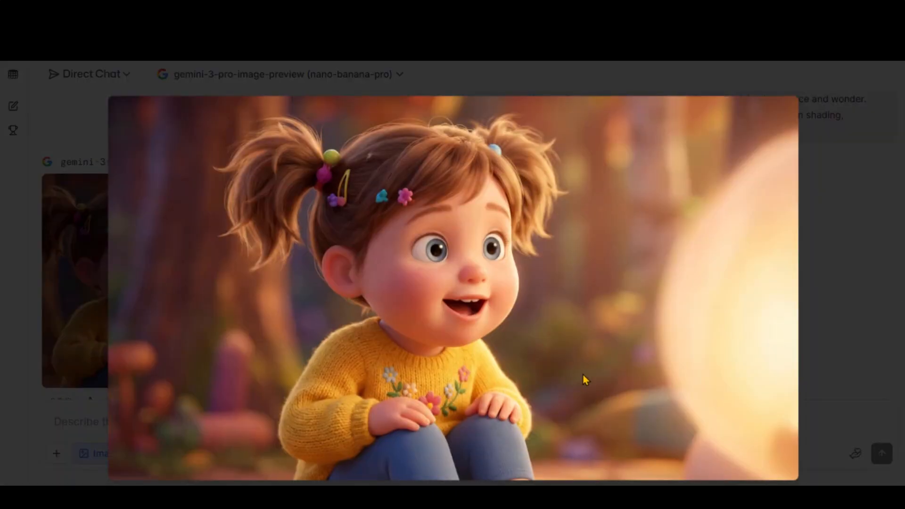
{"action": "mouse_move", "coordinate": [851, 221]}
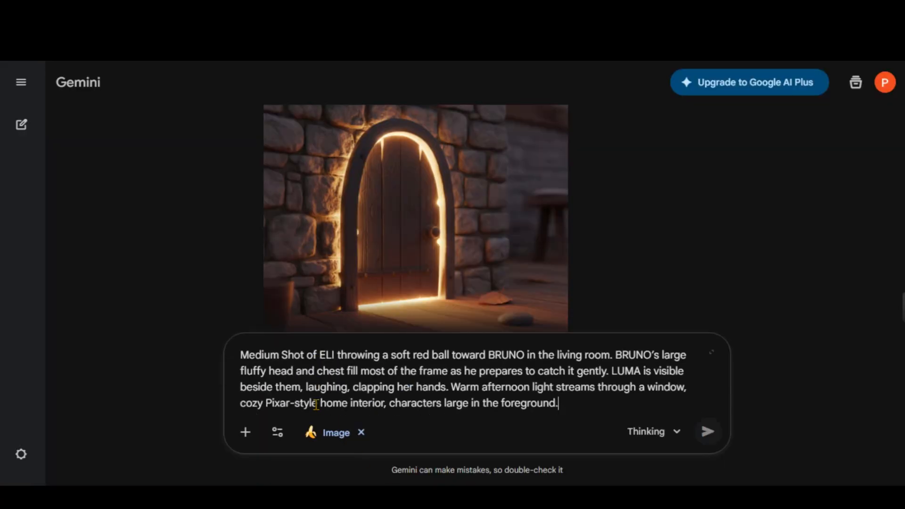
Submit the 16:9 living-room scene of Eli throwing a red ball to Bruno
{"action": "type", "text": "16:9 aspect"}
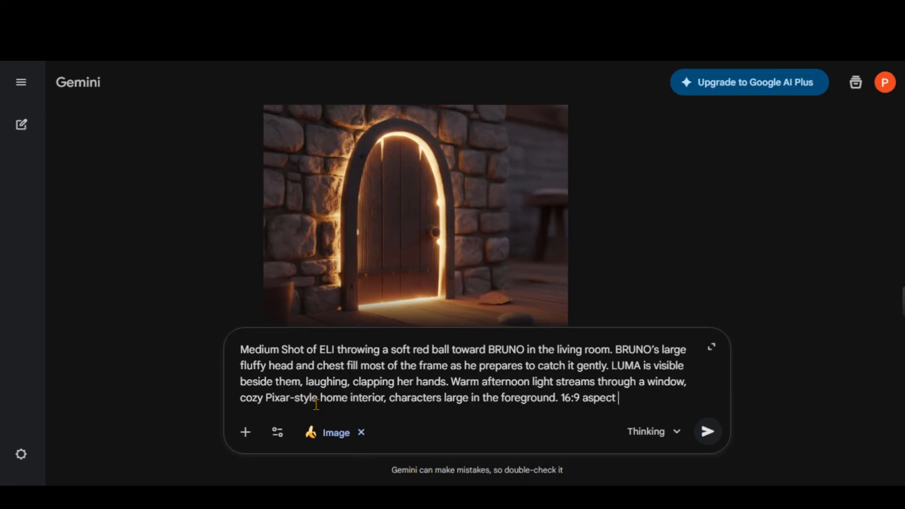
{"action": "left_click", "coordinate": [707, 431]}
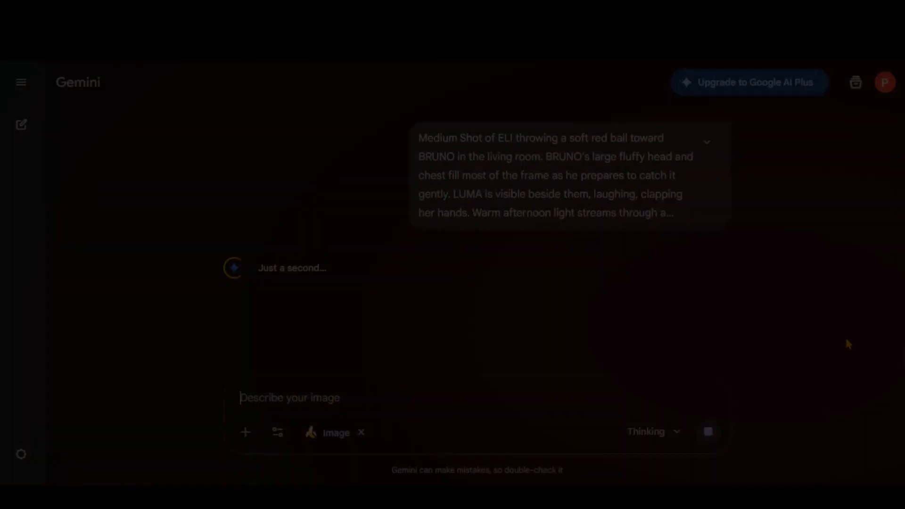
{"action": "right_click", "coordinate": [316, 281]}
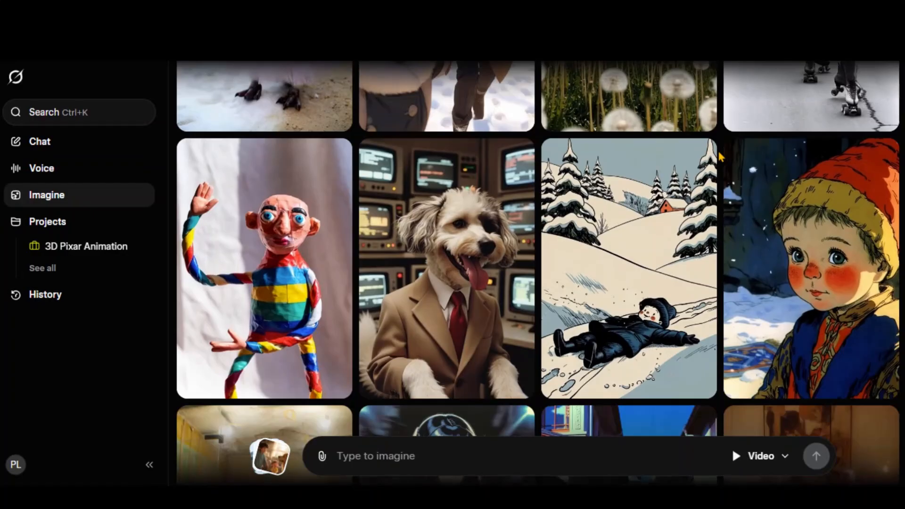
Browse the Grok Imagine feed and begin attaching a picture to animate
{"action": "scroll", "scroll_direction": "down", "scroll_amount": 3}
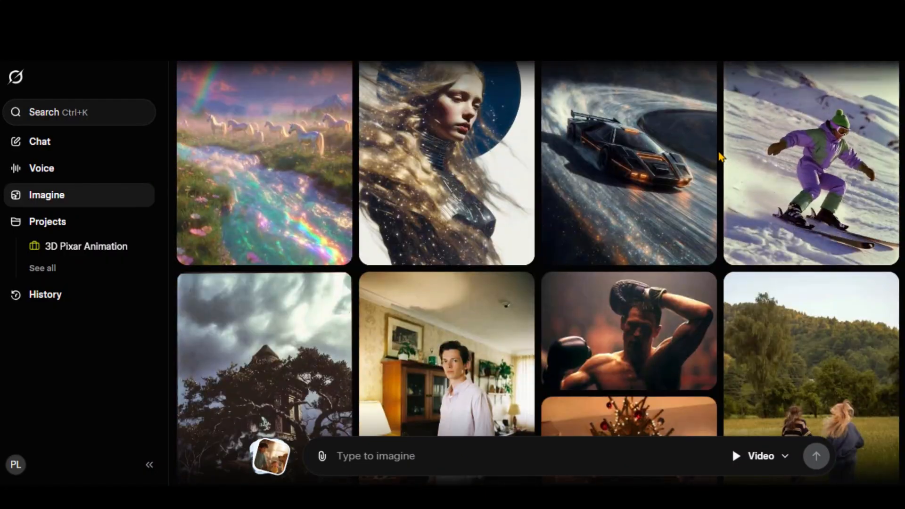
{"action": "scroll", "scroll_direction": "down", "scroll_amount": 3}
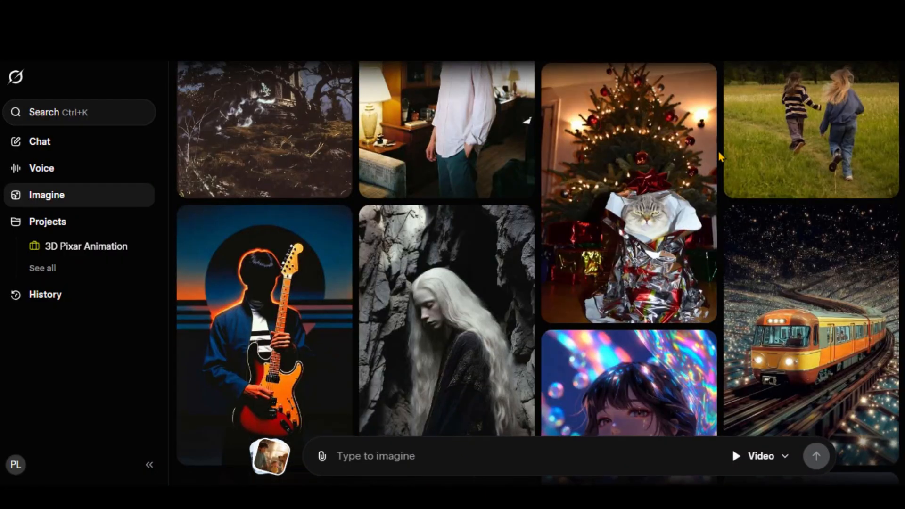
{"action": "scroll", "scroll_direction": "down", "scroll_amount": 3}
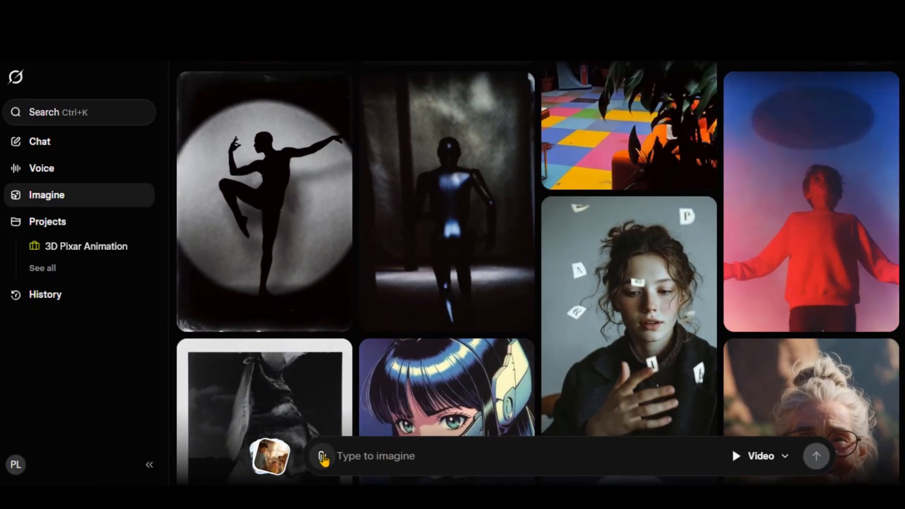
{"action": "left_click", "coordinate": [322, 456]}
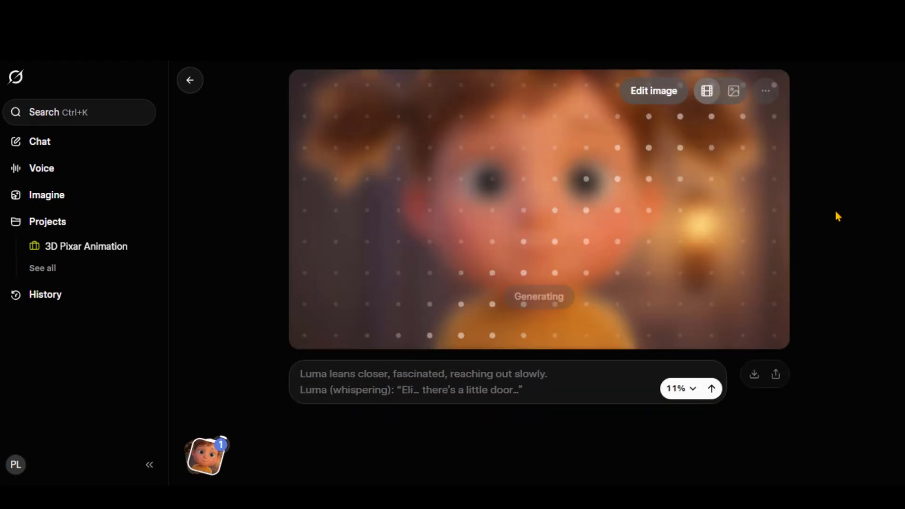
Upscale Luma's little-door clip and return to the Favorites gallery of scene clips
{"action": "left_click", "coordinate": [765, 90]}
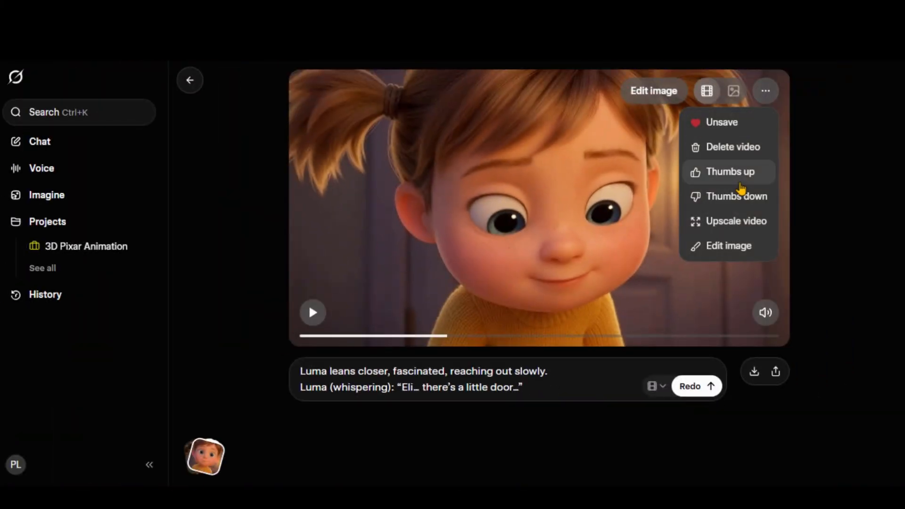
{"action": "left_click", "coordinate": [736, 221]}
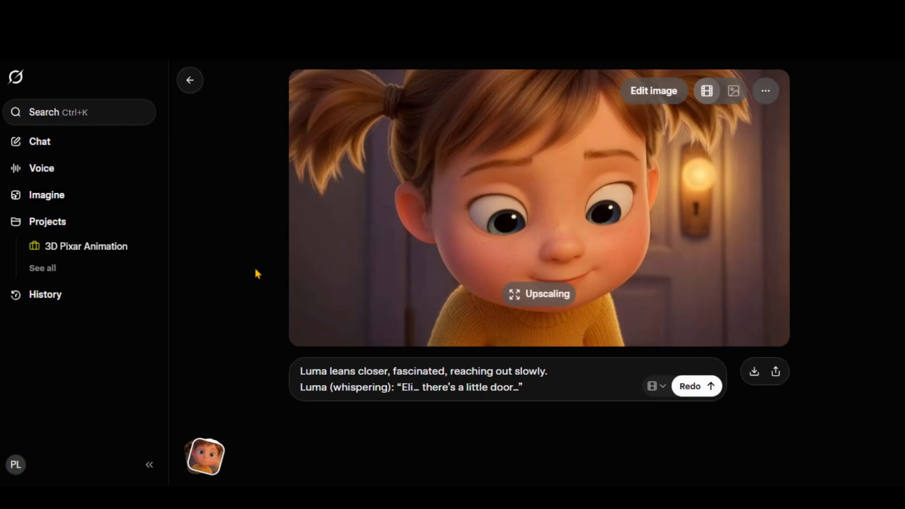
{"action": "left_click", "coordinate": [190, 80]}
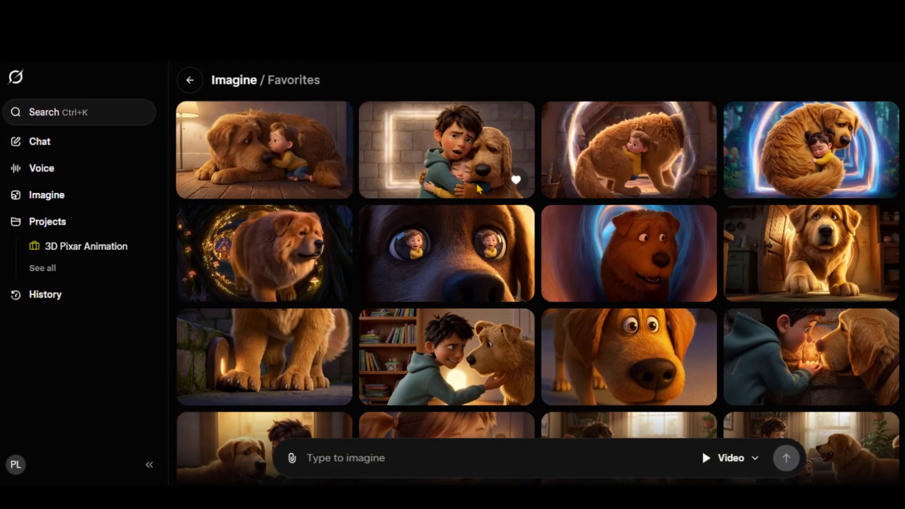
{"action": "scroll", "scroll_direction": "down", "scroll_amount": 3}
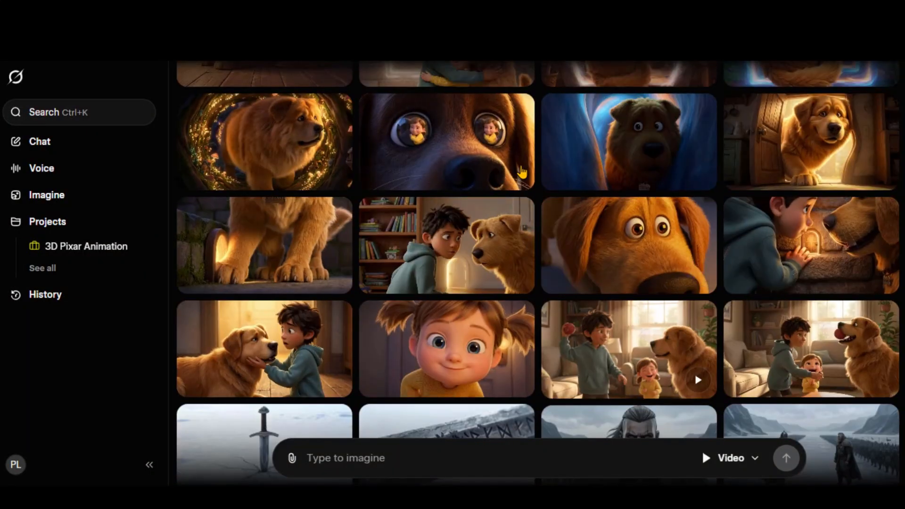